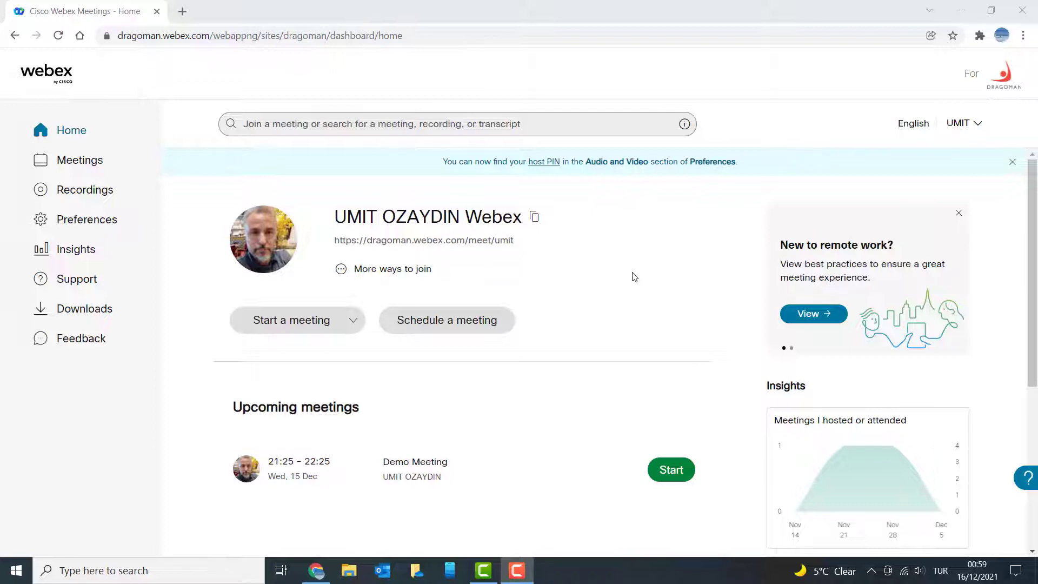
{"action": "mouse_move", "coordinate": [574, 304]}
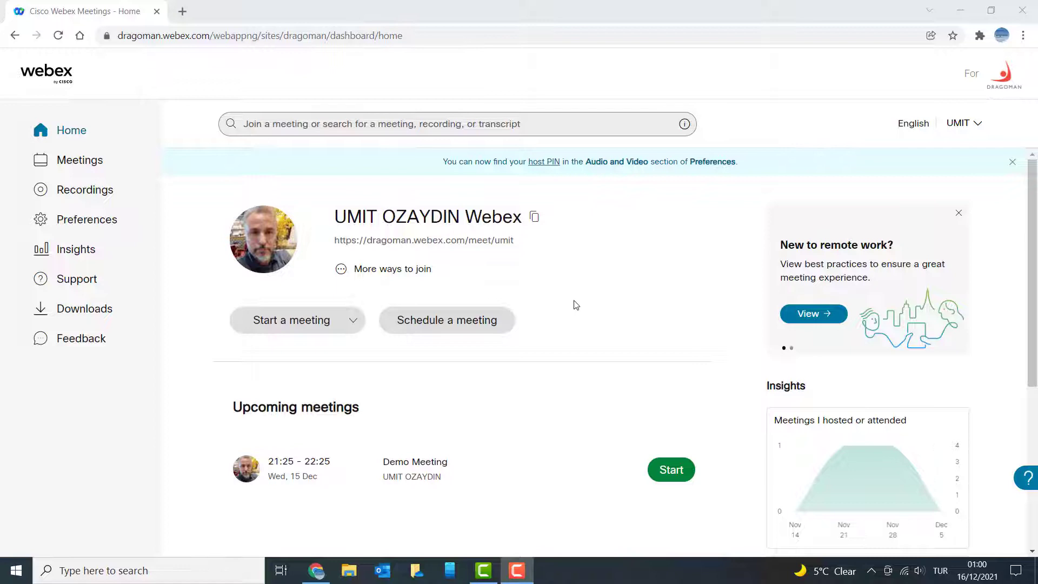
- Open the meeting scheduler from the Webex home page via 'Schedule a meeting'
{"action": "left_click", "coordinate": [446, 319]}
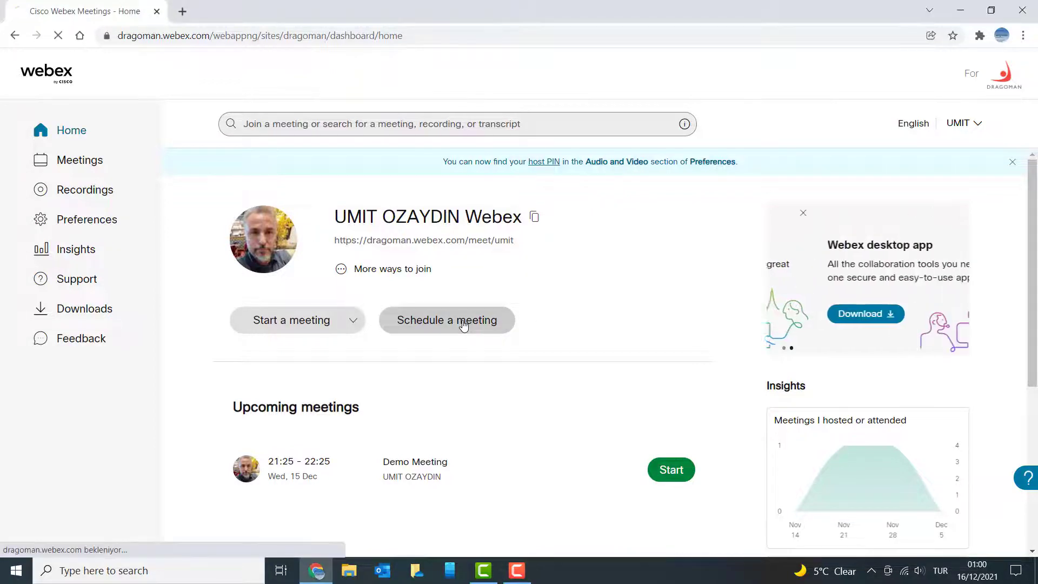
- Enter 'Test Event' as the meeting topic
{"action": "left_click", "coordinate": [446, 320]}
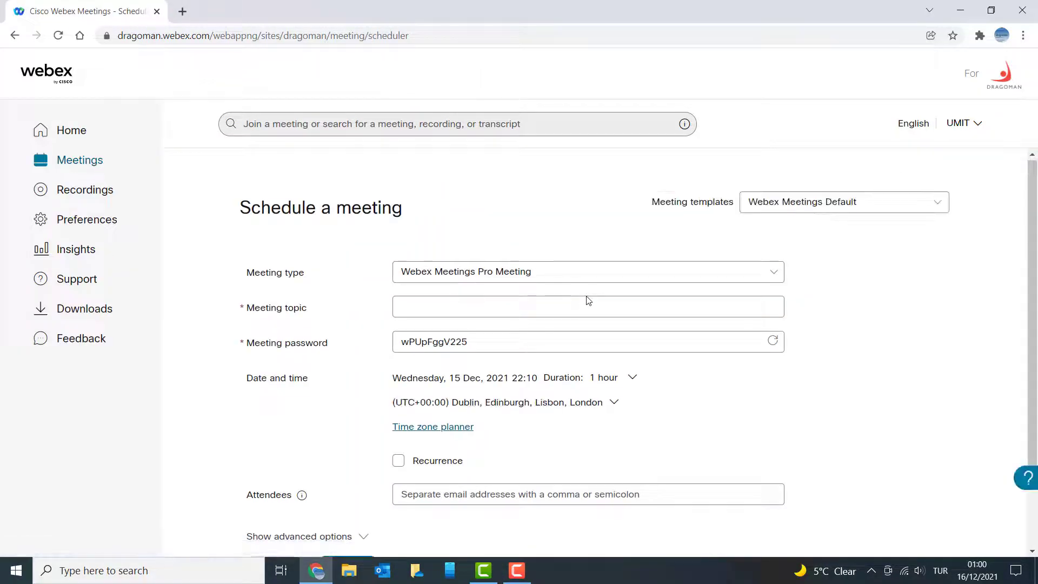
{"action": "left_click", "coordinate": [587, 306]}
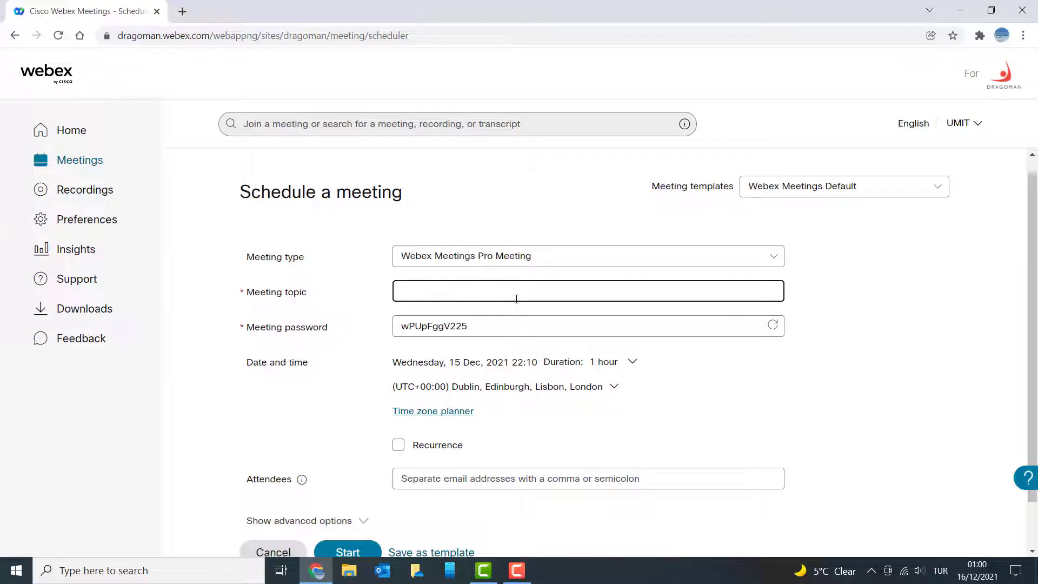
{"action": "type", "text": "Test"}
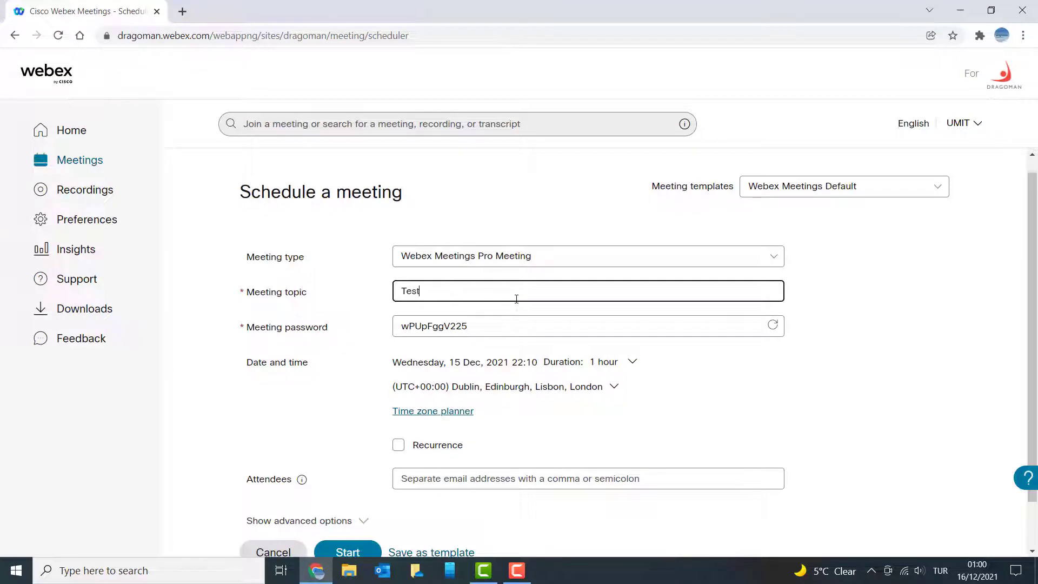
{"action": "type", "text": "Event"}
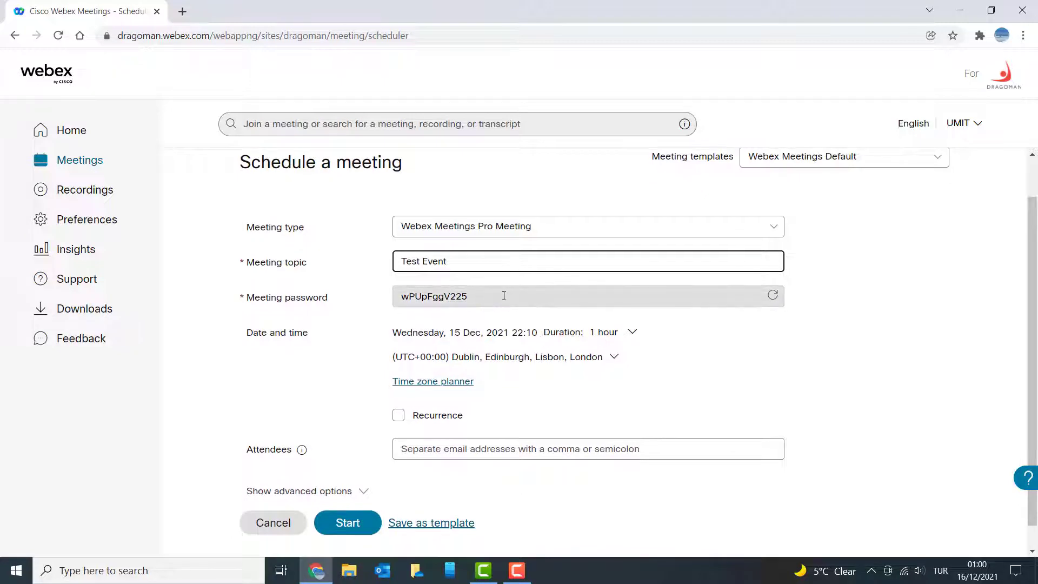
- Show the advanced options with audio, agenda and scheduling sections
{"action": "scroll", "scroll_direction": "down", "scroll_amount": 3}
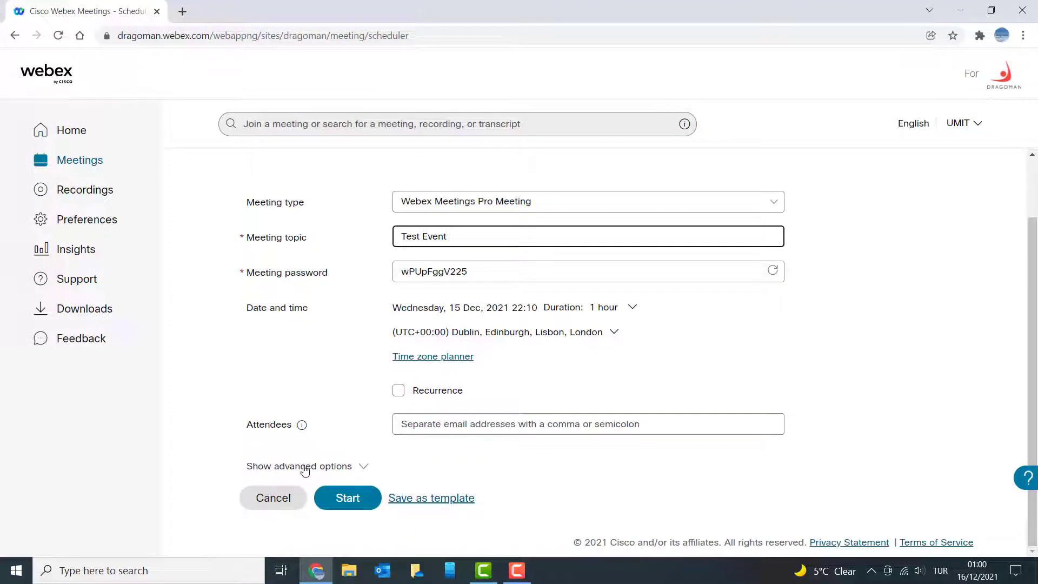
{"action": "left_click", "coordinate": [299, 466]}
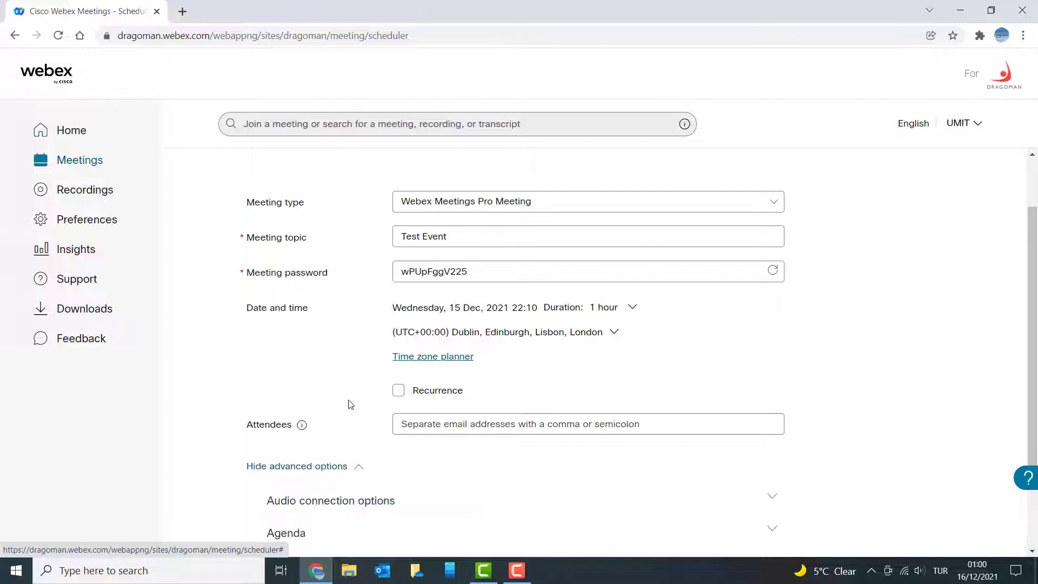
{"action": "scroll", "scroll_direction": "down", "scroll_amount": 3}
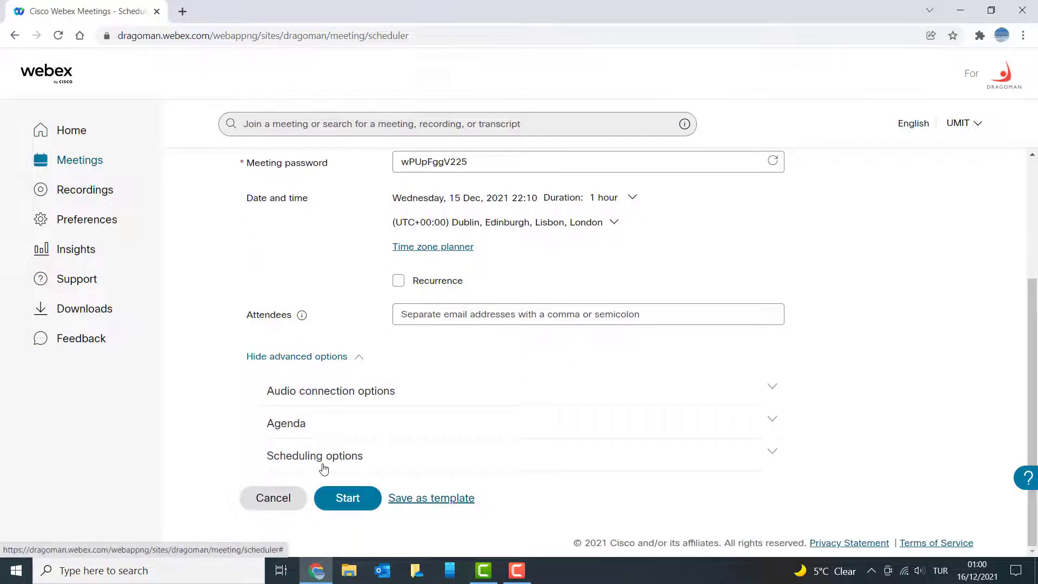
- Under Scheduling options, tick 'Enable simultaneous interpretation'
{"action": "left_click", "coordinate": [315, 455]}
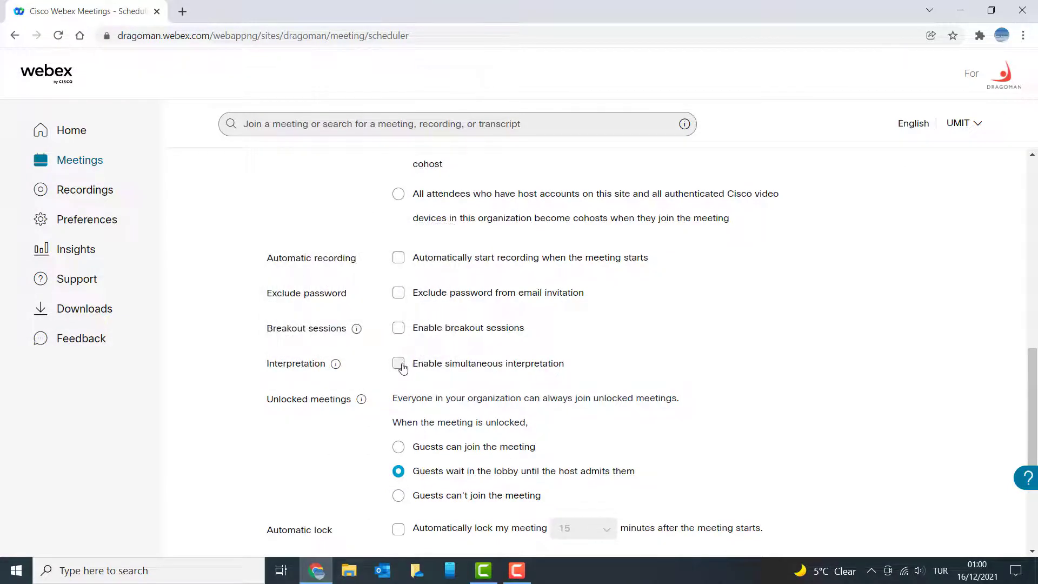
{"action": "left_click", "coordinate": [398, 363]}
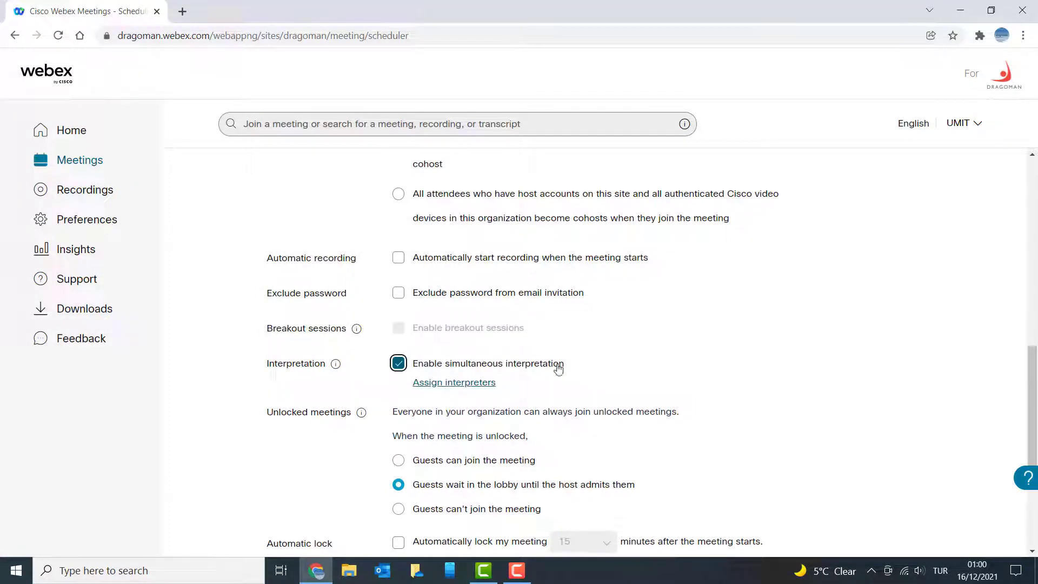
- Add an English–Arabic channel with the interpreter email beginning 'web@dra'
{"action": "left_click", "coordinate": [453, 382]}
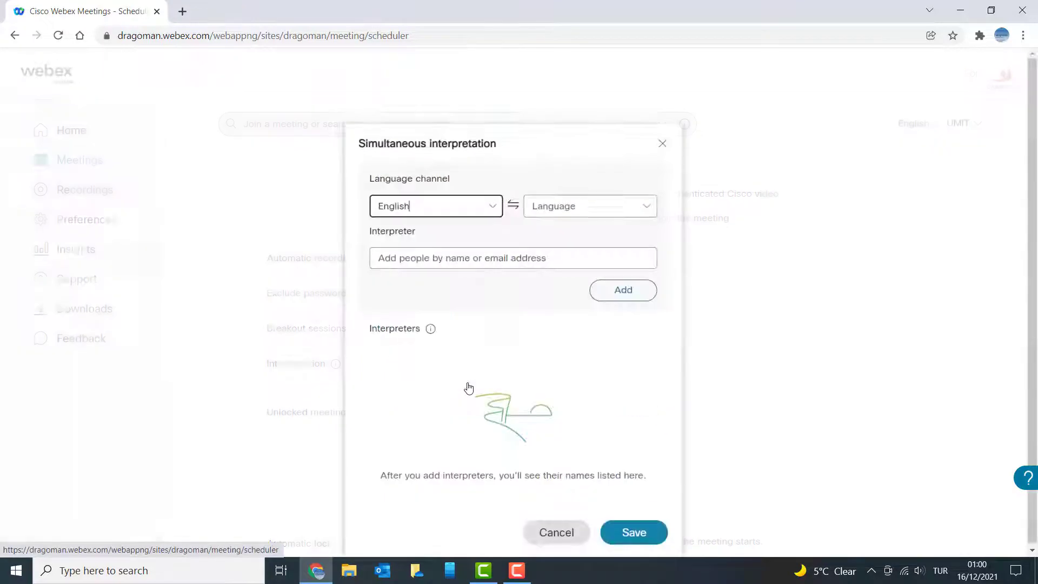
{"action": "left_click", "coordinate": [588, 206]}
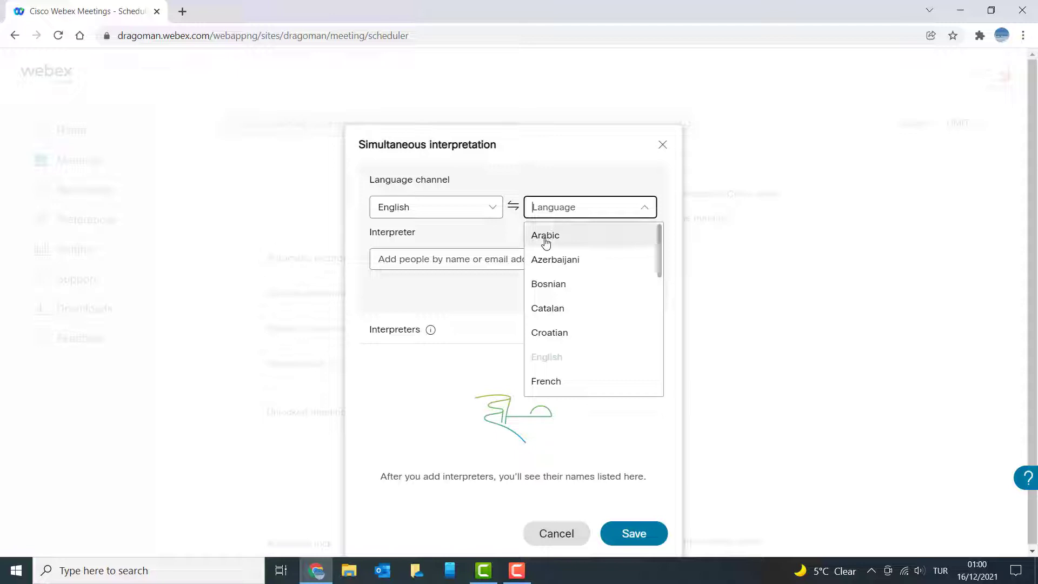
{"action": "left_click", "coordinate": [545, 235]}
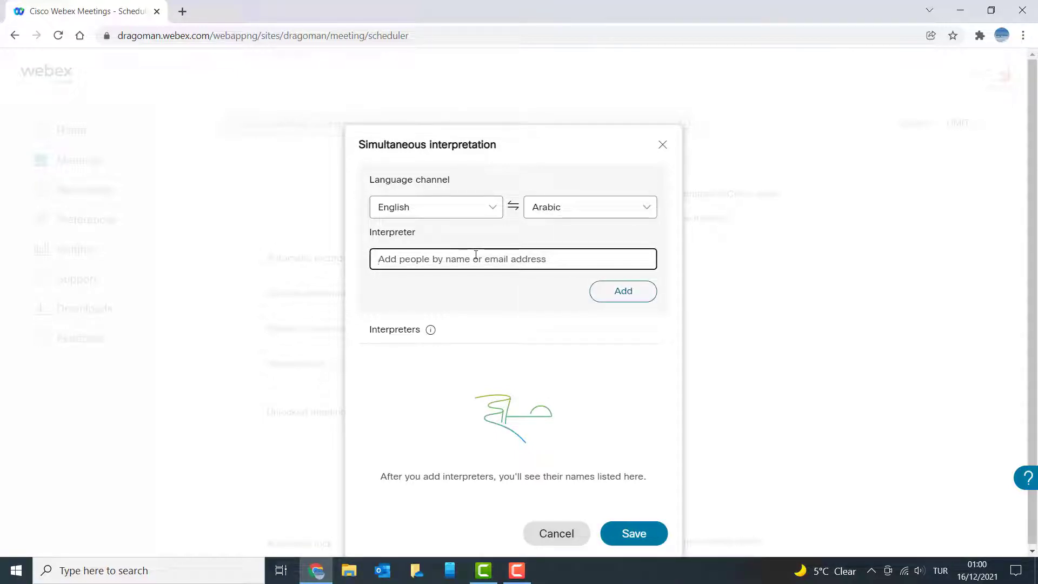
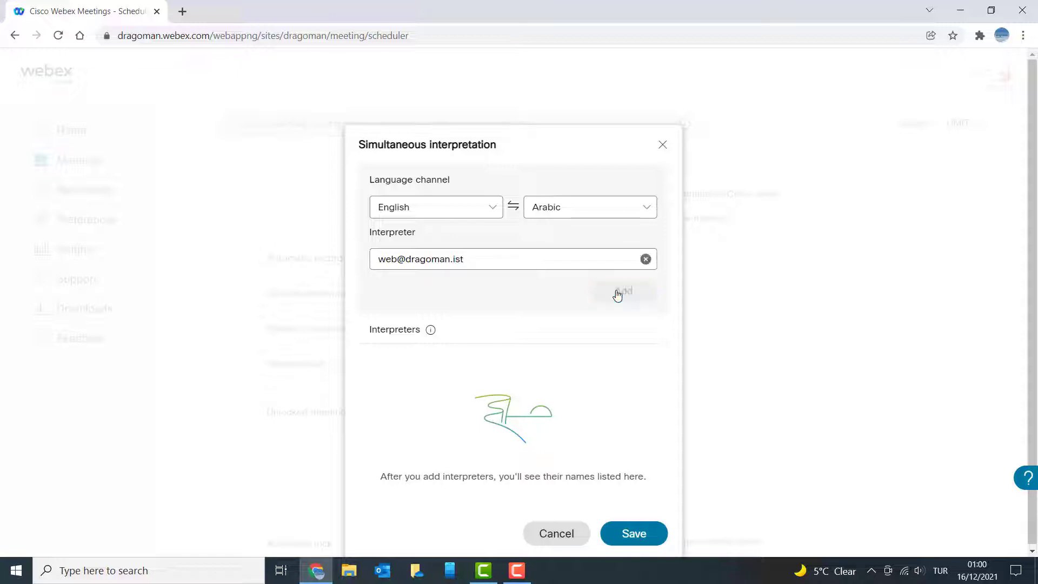
{"action": "left_click", "coordinate": [631, 533]}
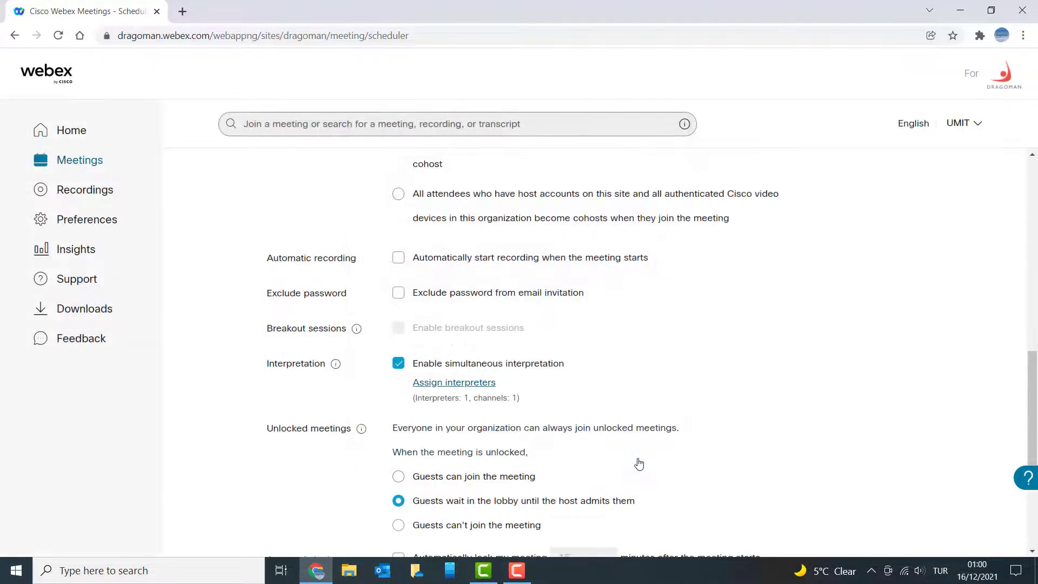
- Start the Test Event meeting from below the Interpretation settings
{"action": "scroll", "scroll_direction": "down", "scroll_amount": 3}
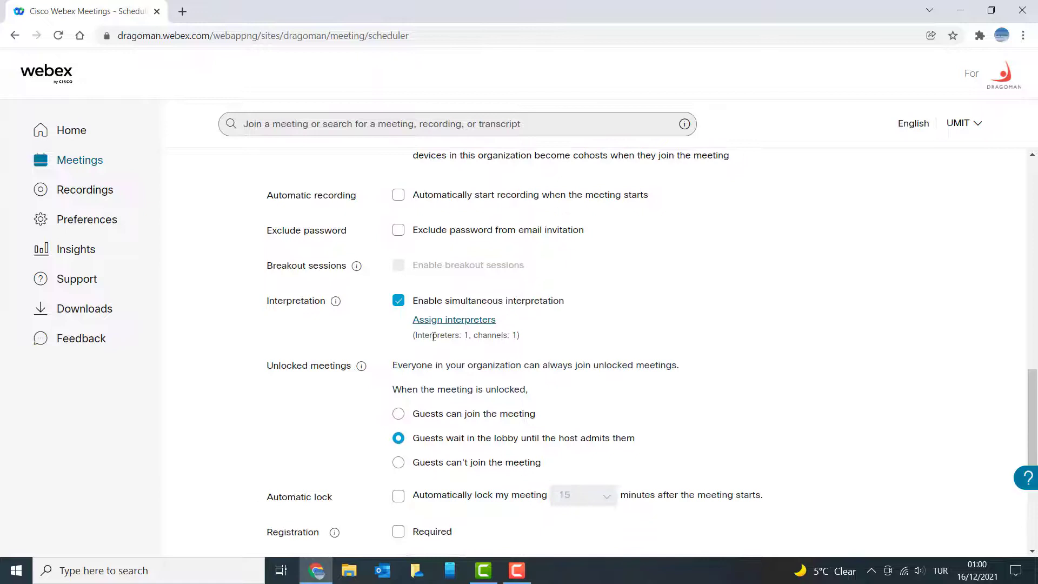
{"action": "scroll", "scroll_direction": "down", "scroll_amount": 3}
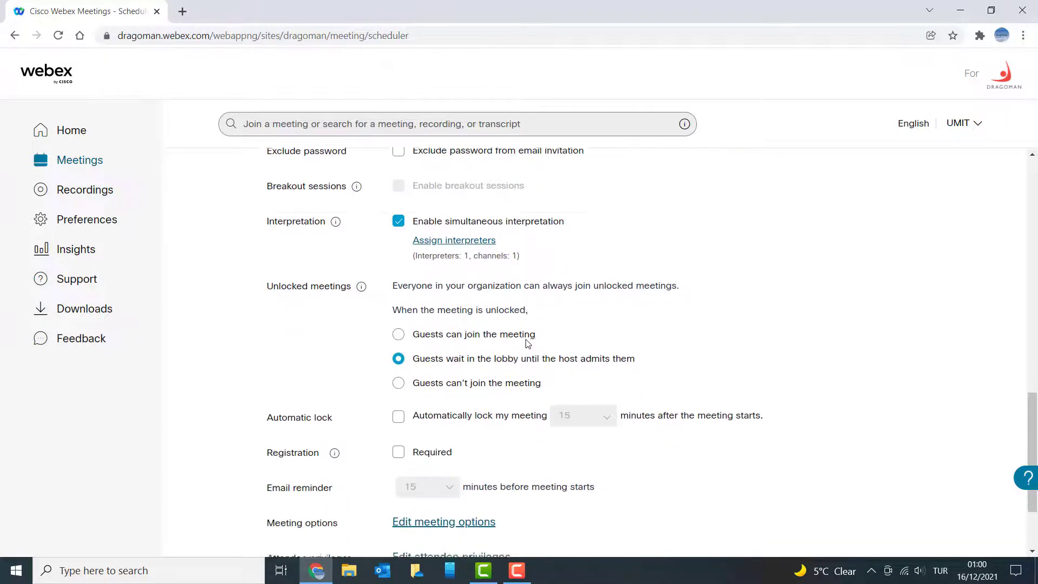
{"action": "scroll", "scroll_direction": "down", "scroll_amount": 3}
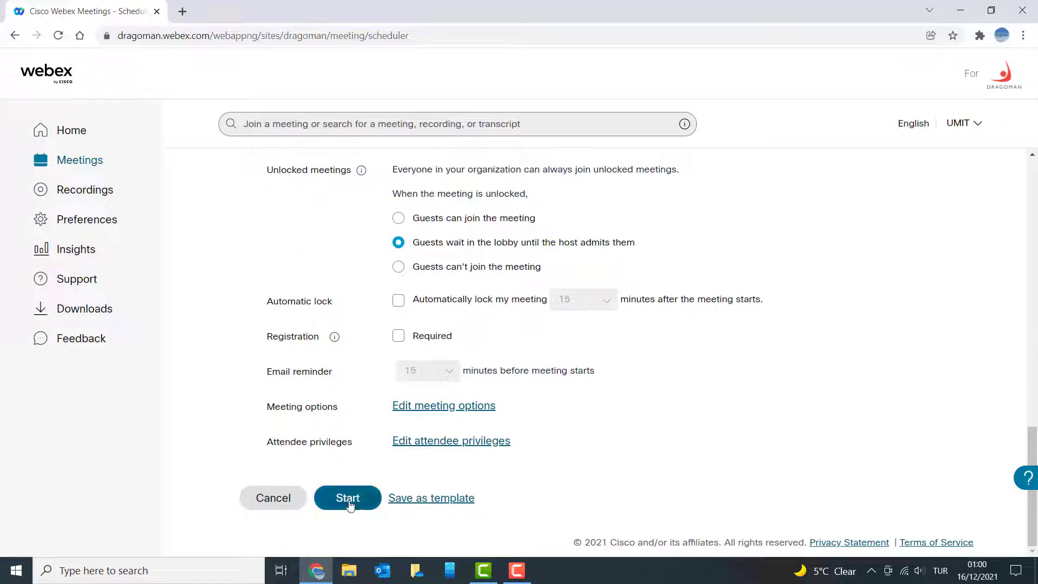
{"action": "mouse_move", "coordinate": [428, 260]}
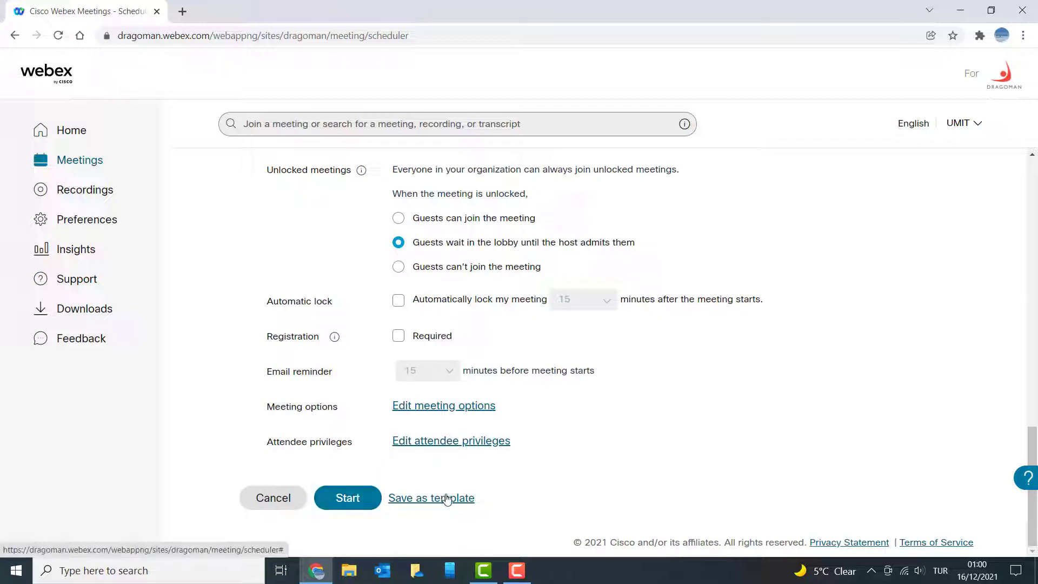
{"action": "mouse_move", "coordinate": [347, 498]}
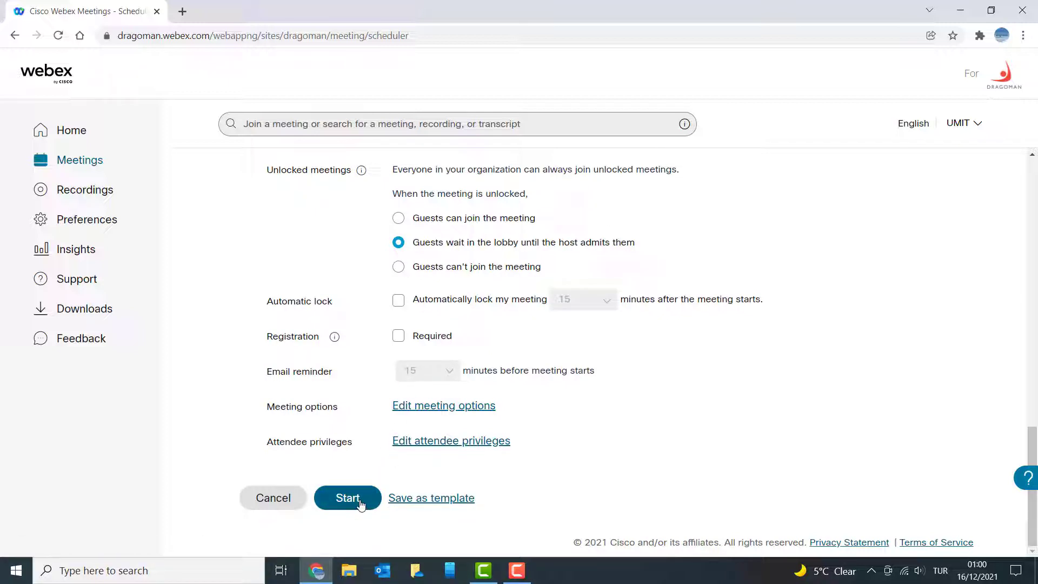
{"action": "left_click", "coordinate": [347, 498]}
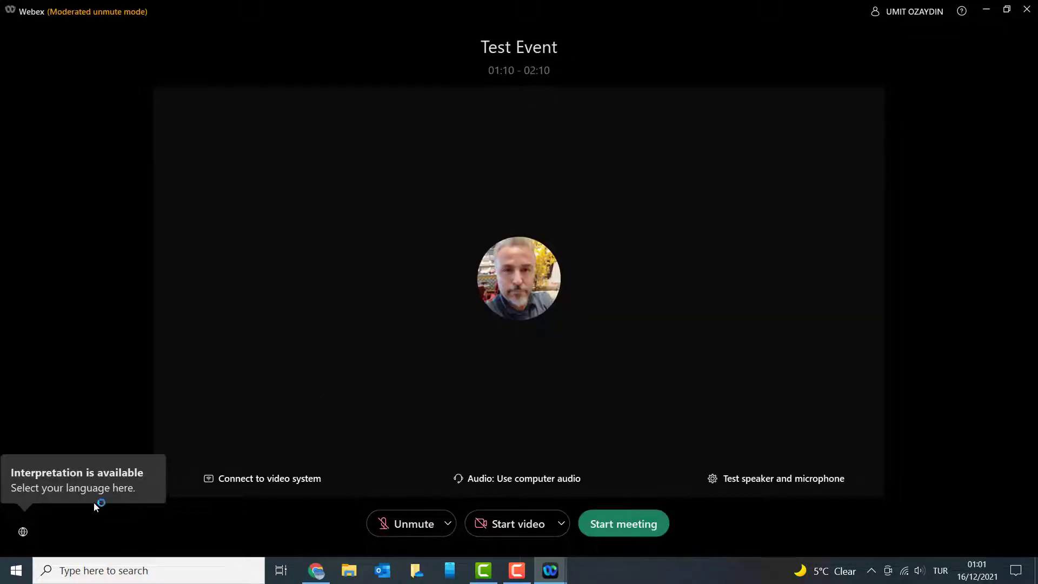
{"action": "mouse_move", "coordinate": [78, 536]}
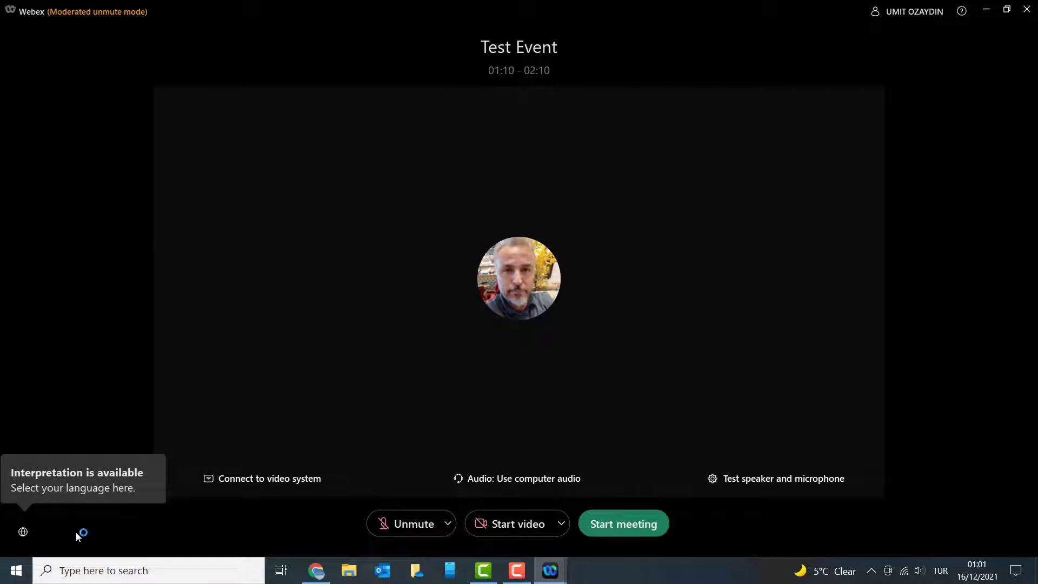
{"action": "left_click", "coordinate": [22, 531]}
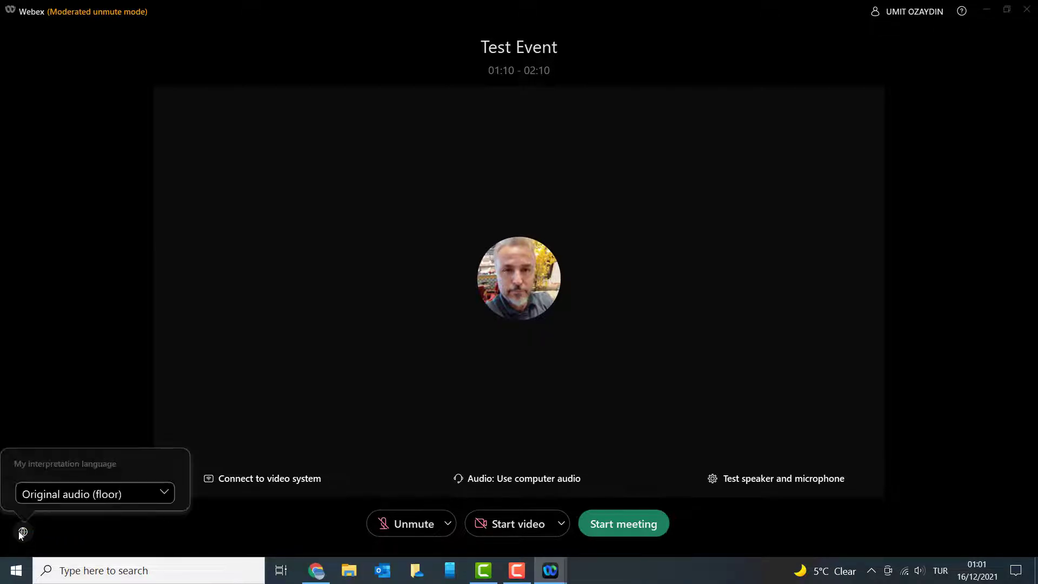
{"action": "left_click", "coordinate": [95, 493]}
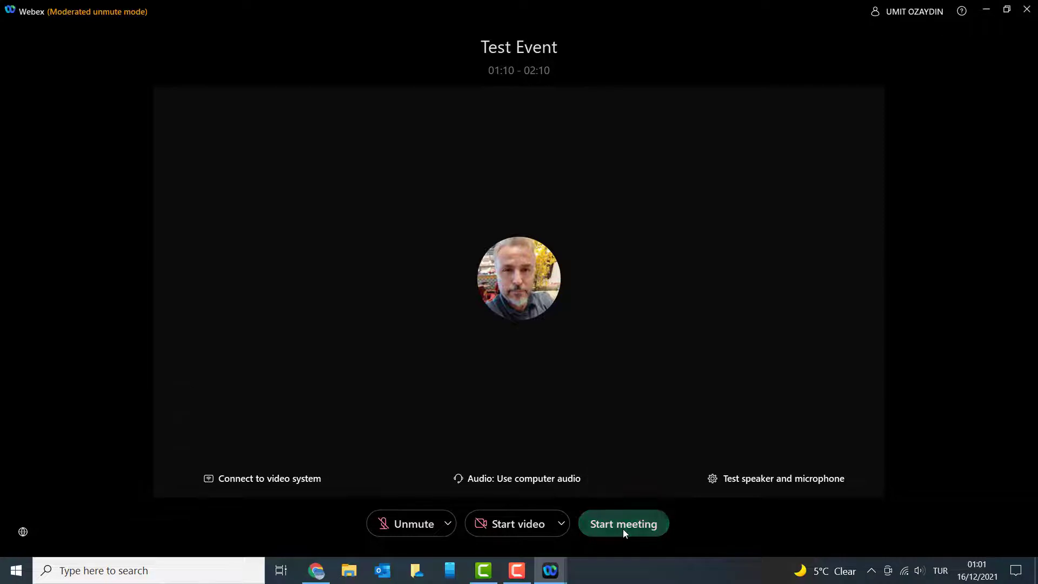
- Go live and open Manage interpretation from the globe icon, showing English–Arabic
{"action": "left_click", "coordinate": [622, 522]}
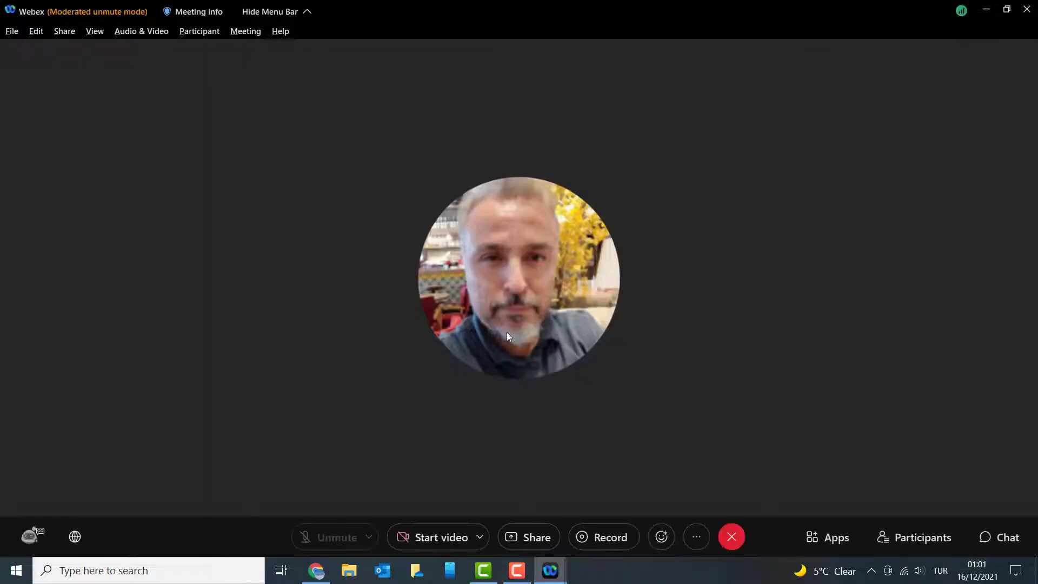
{"action": "mouse_move", "coordinate": [110, 536]}
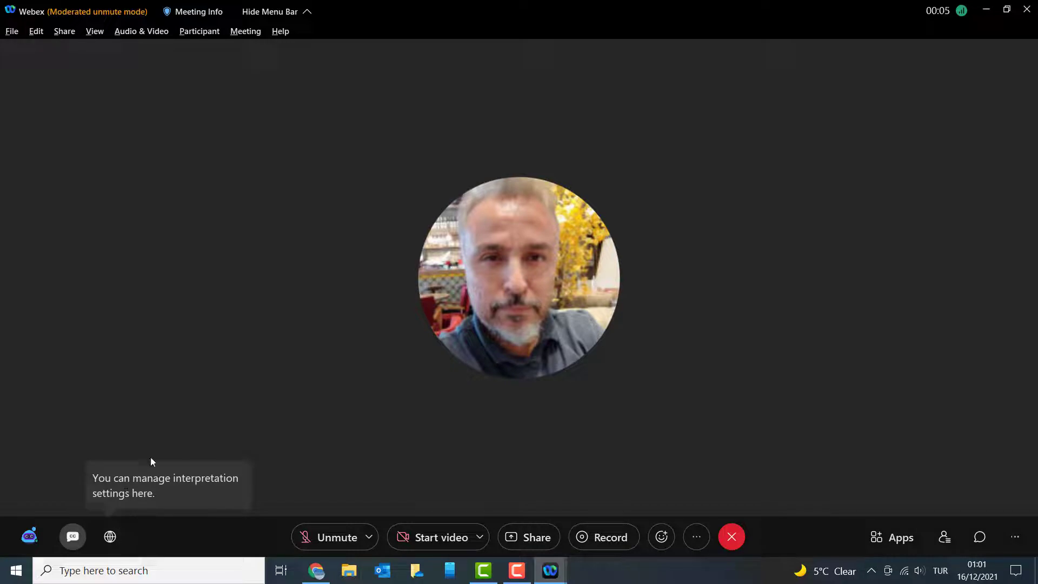
{"action": "mouse_move", "coordinate": [195, 389]}
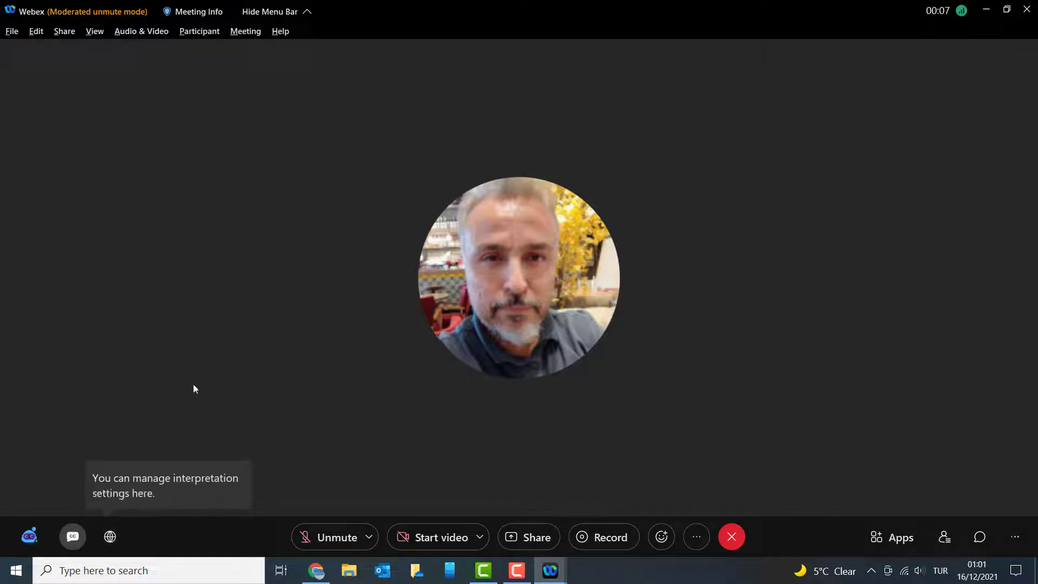
{"action": "left_click", "coordinate": [109, 537]}
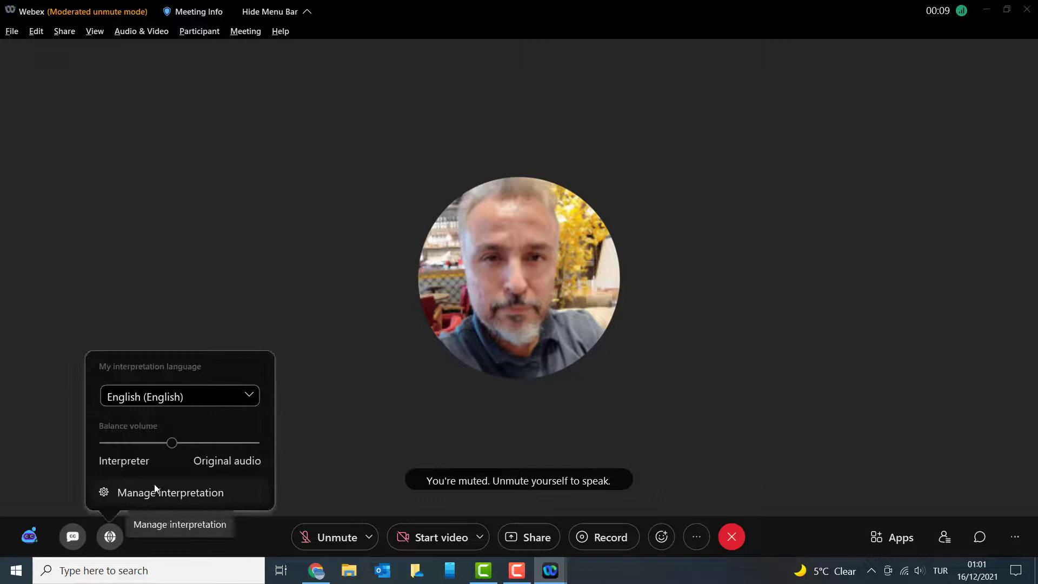
{"action": "left_click", "coordinate": [169, 492]}
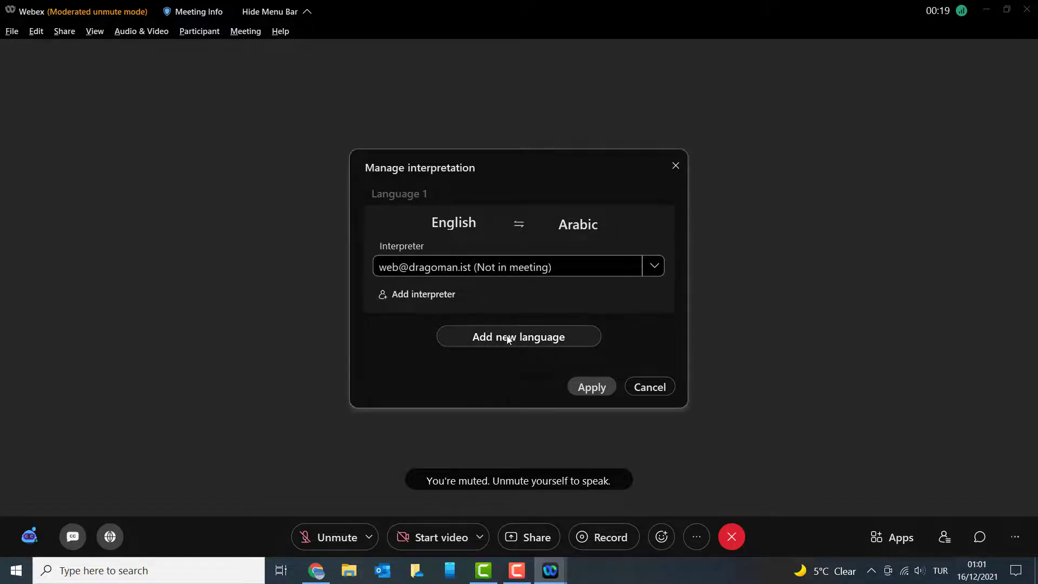
- Add an English ⇄ Bosnian language pair, leaving its interpreter unassigned
{"action": "left_click", "coordinate": [518, 336]}
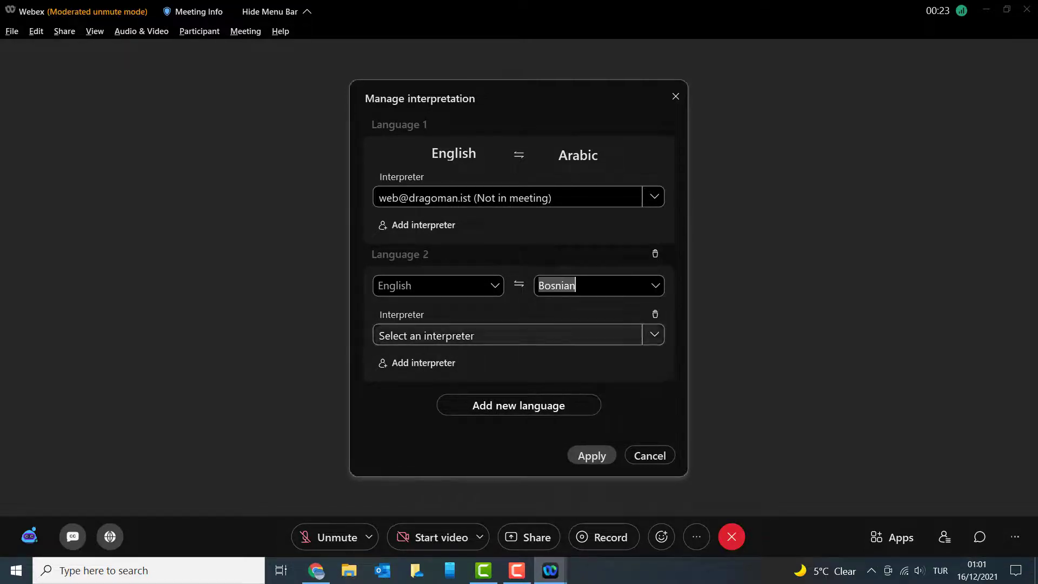
{"action": "left_click", "coordinate": [652, 335]}
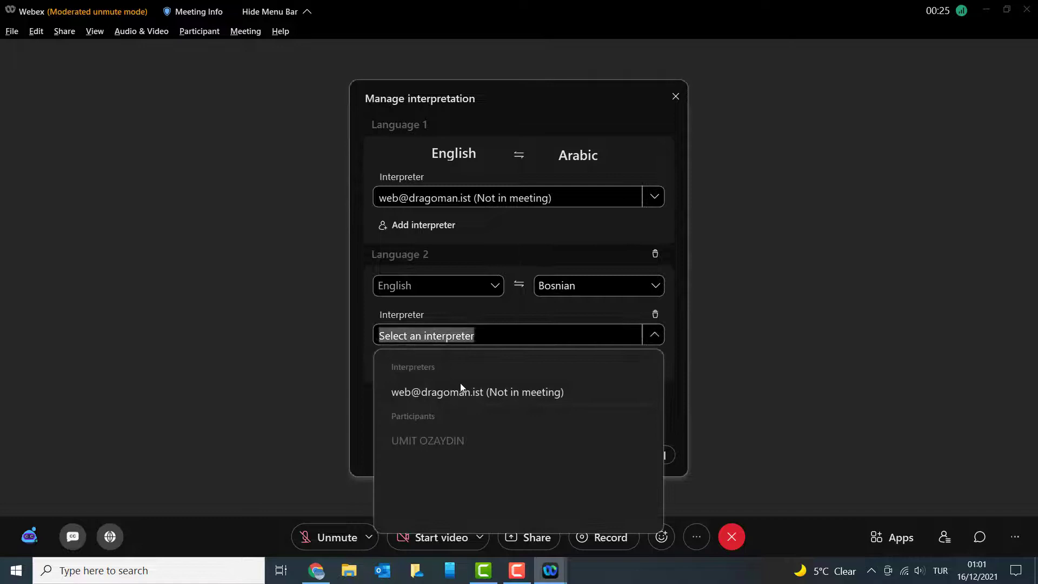
{"action": "mouse_move", "coordinate": [497, 419]}
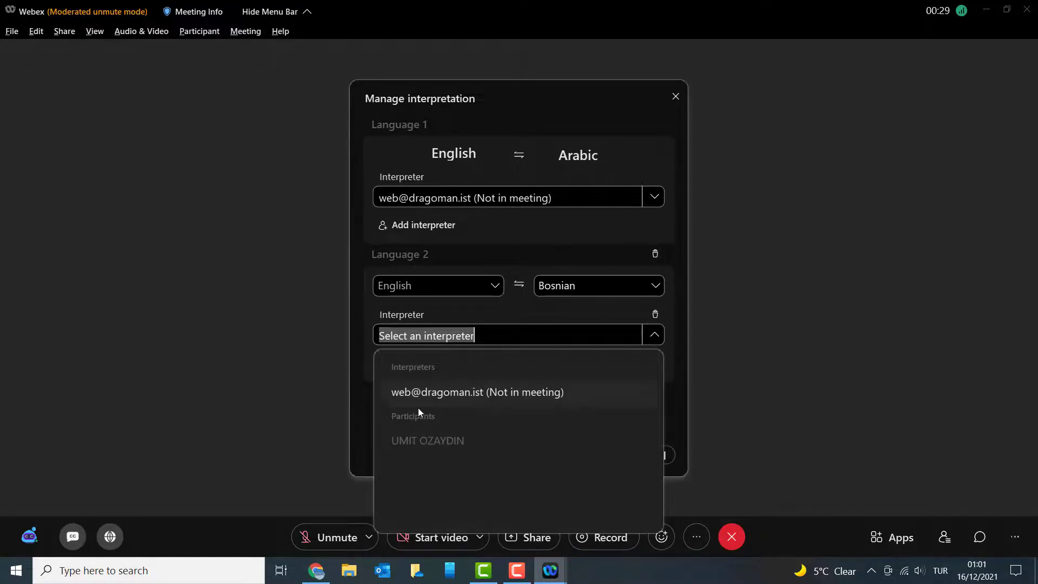
{"action": "left_click", "coordinate": [622, 150]}
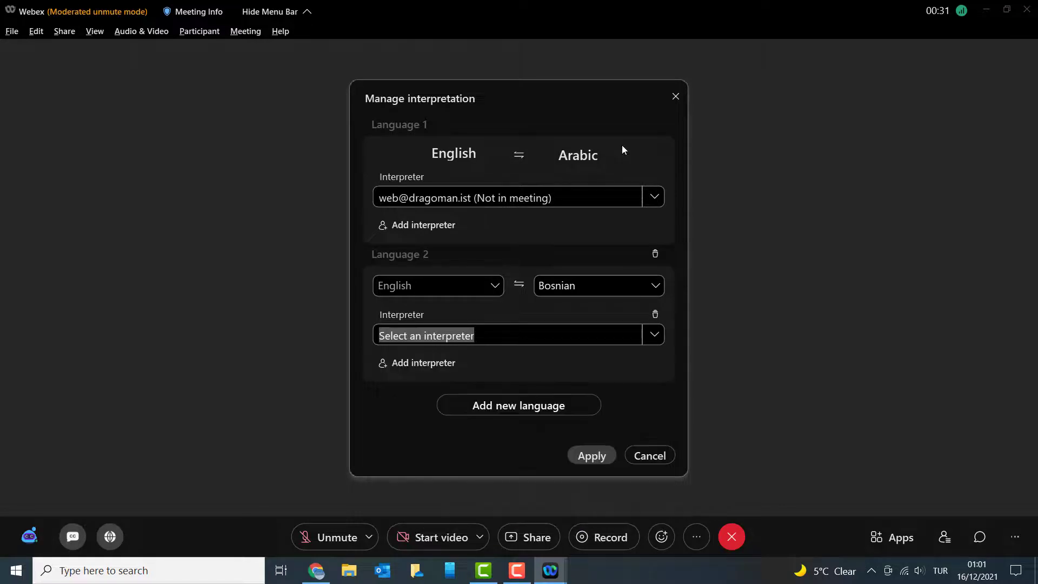